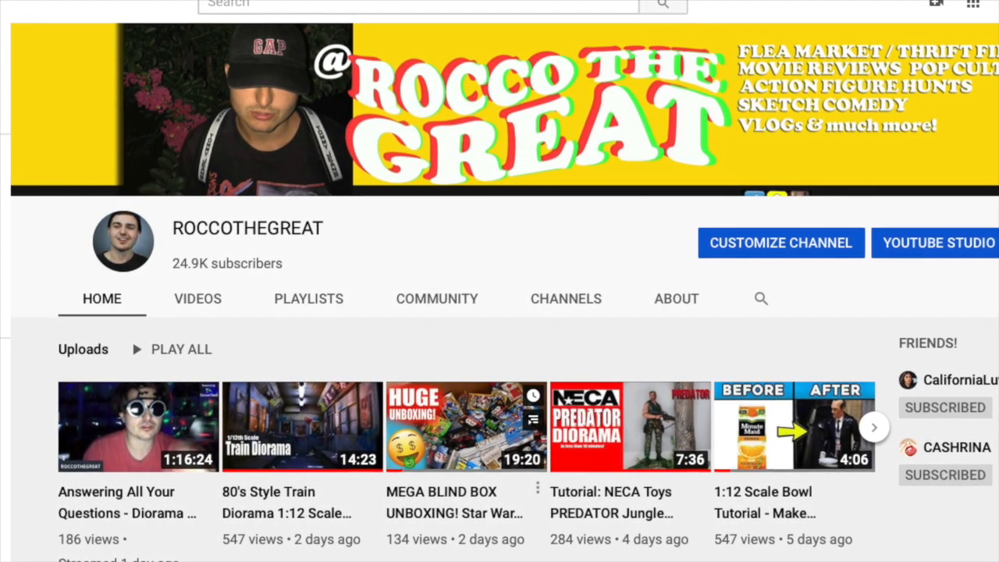
{"action": "scroll", "scroll_direction": "down", "scroll_amount": 3}
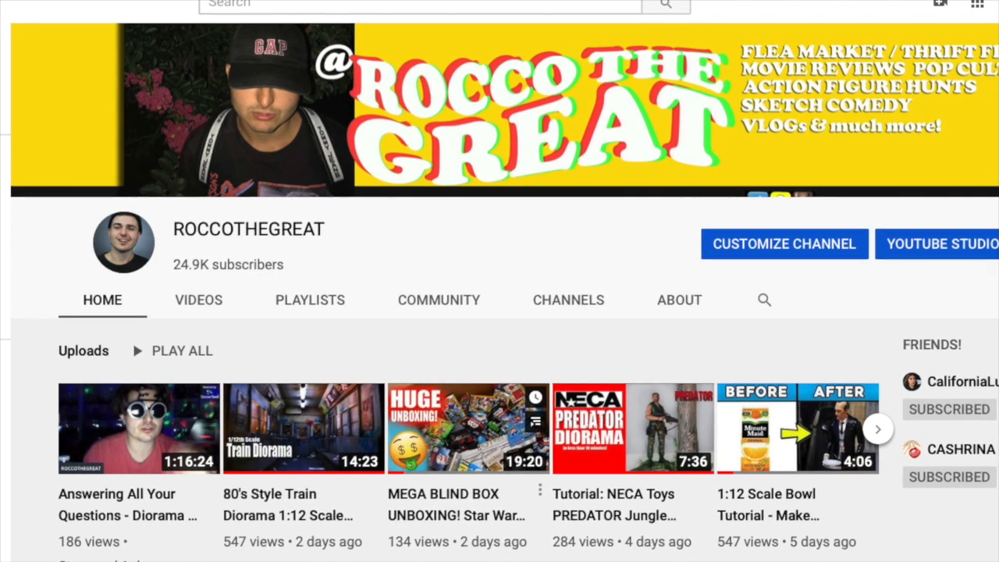